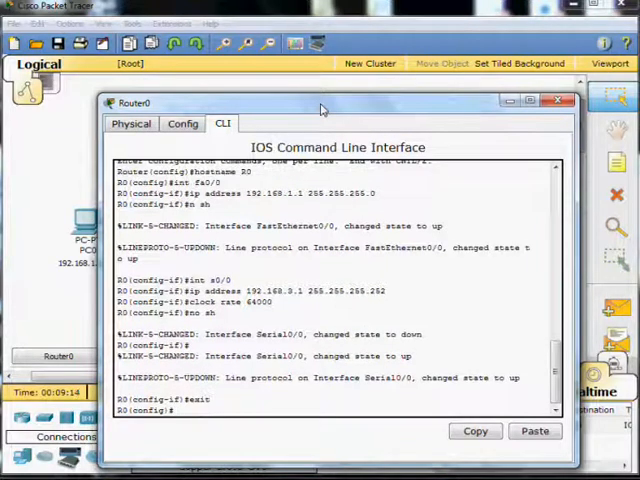
Step: Add 'ip route 192.168.2.0 255.255.255.0 s0/0' on Router0 and close its window
text(ip route)
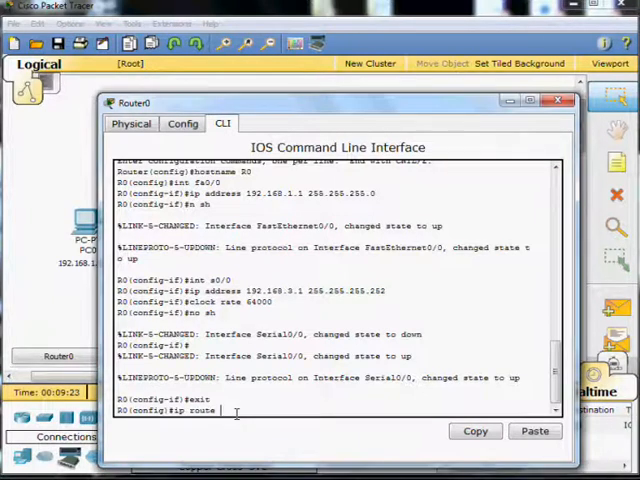
text(192.168.2.0)
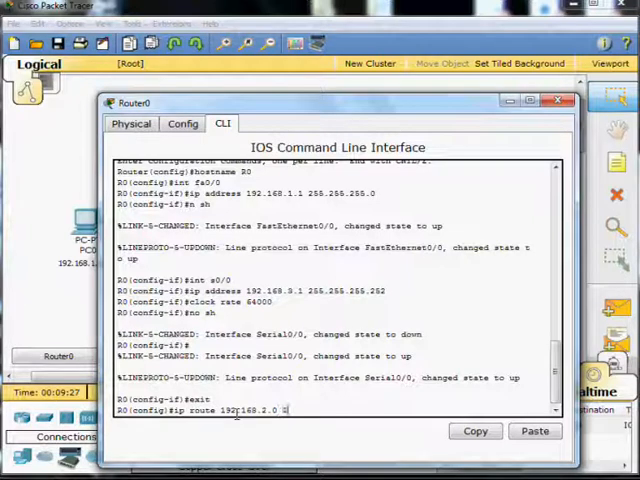
text(255 255 2)
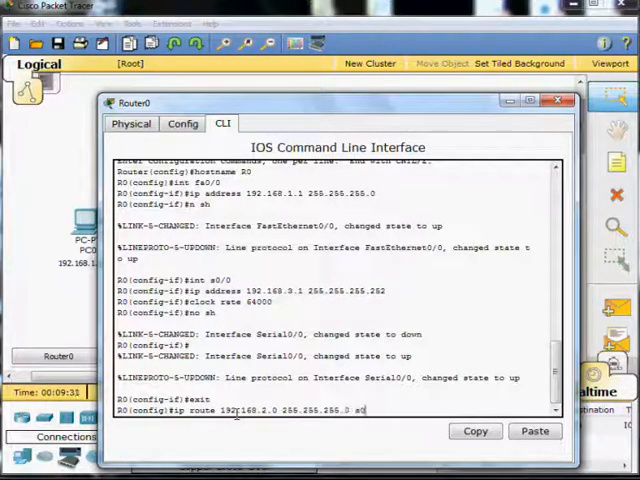
text(/0)
key(Return)
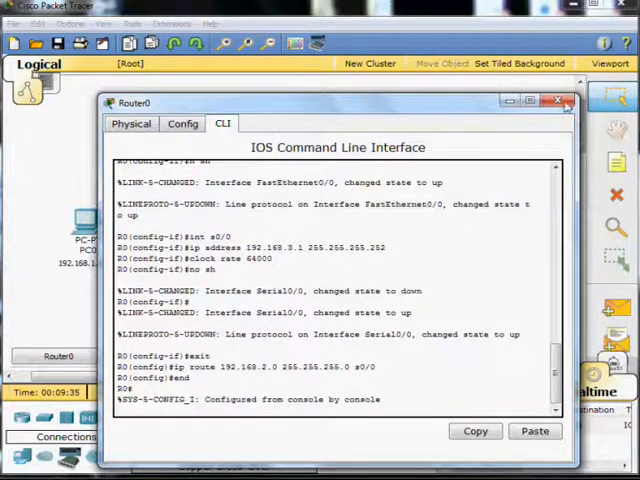
click(556, 102)
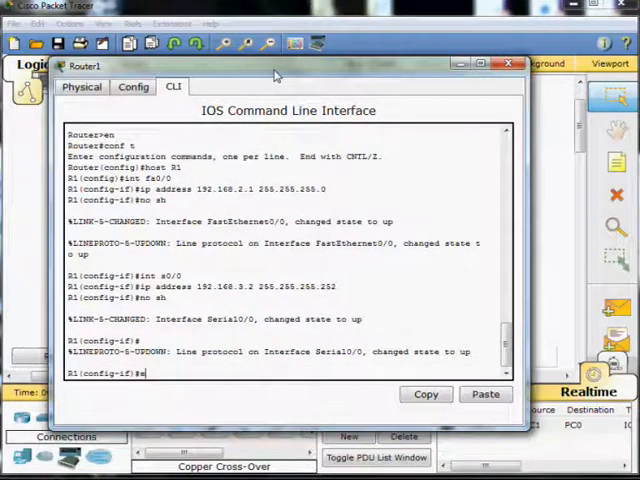
Step: Add 'ip route 192.168.1.0 255.255.255.0 s0/0' on Router1 and return to the topology
text(exit)
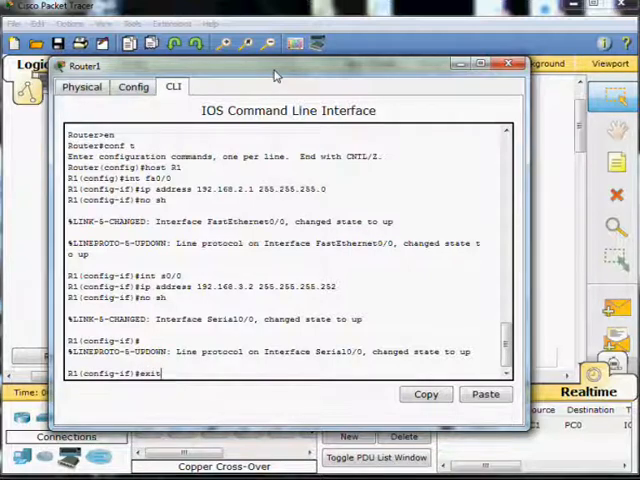
text(ip rout)
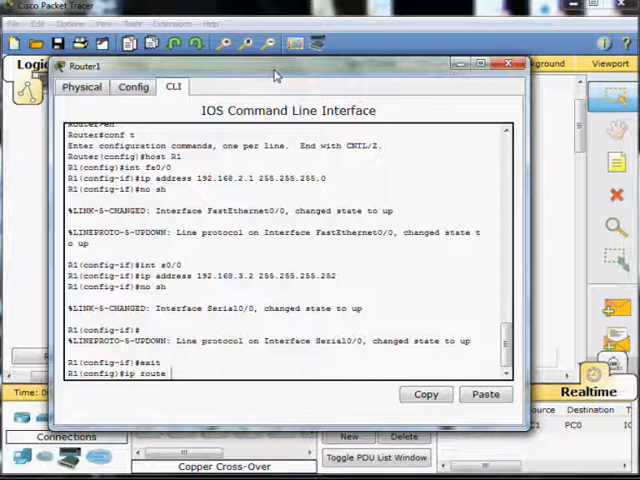
text(192.168.)
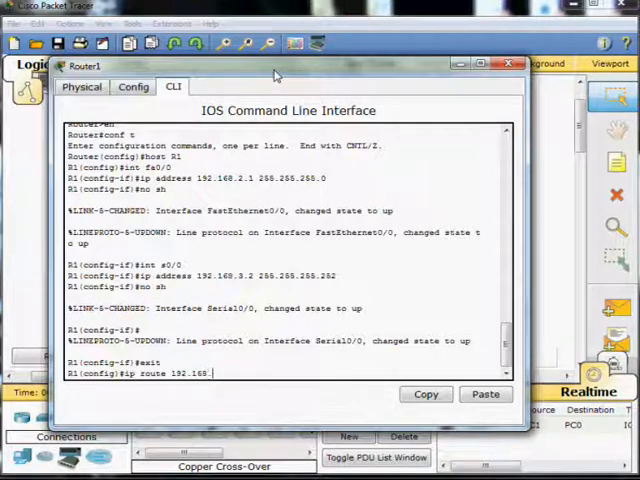
text(1.0 255.255.255.0)
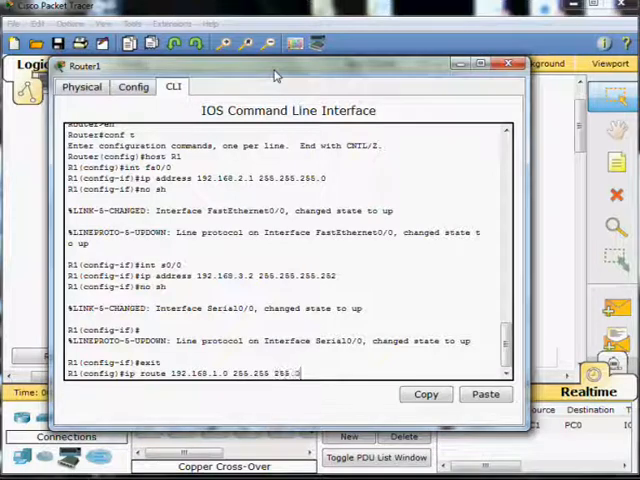
text(s0/)
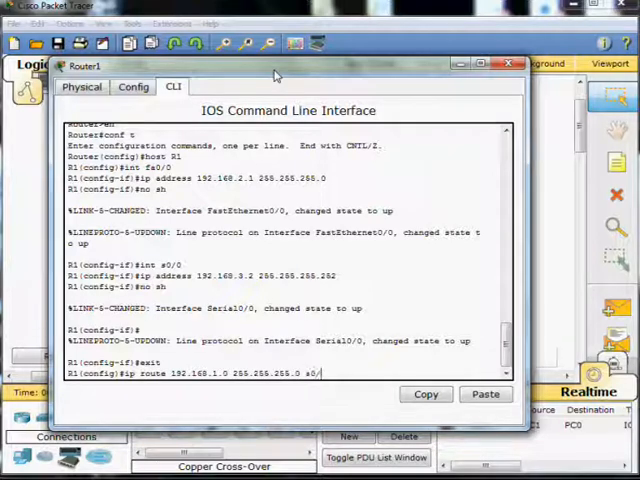
key(Return)
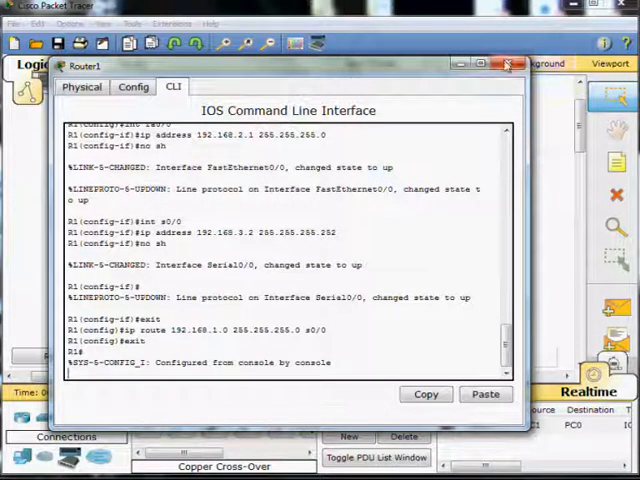
click(510, 64)
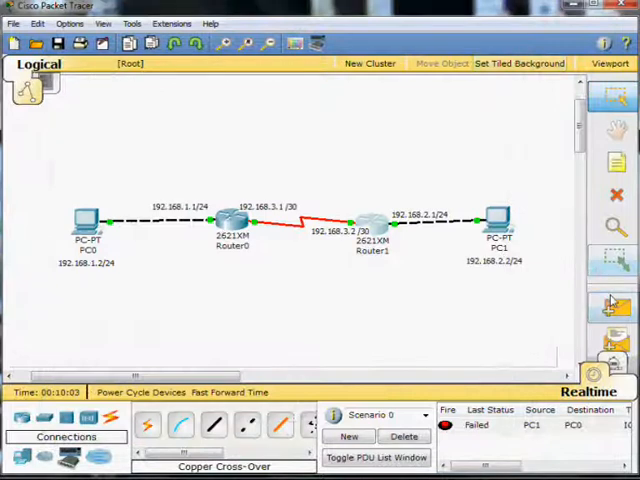